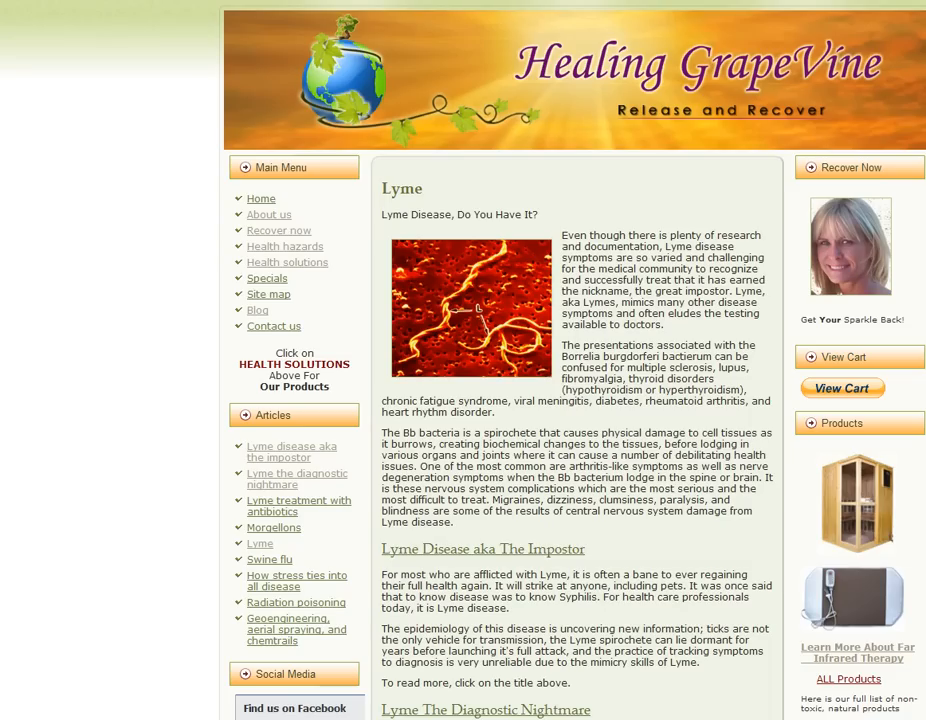
scroll("down", 3)
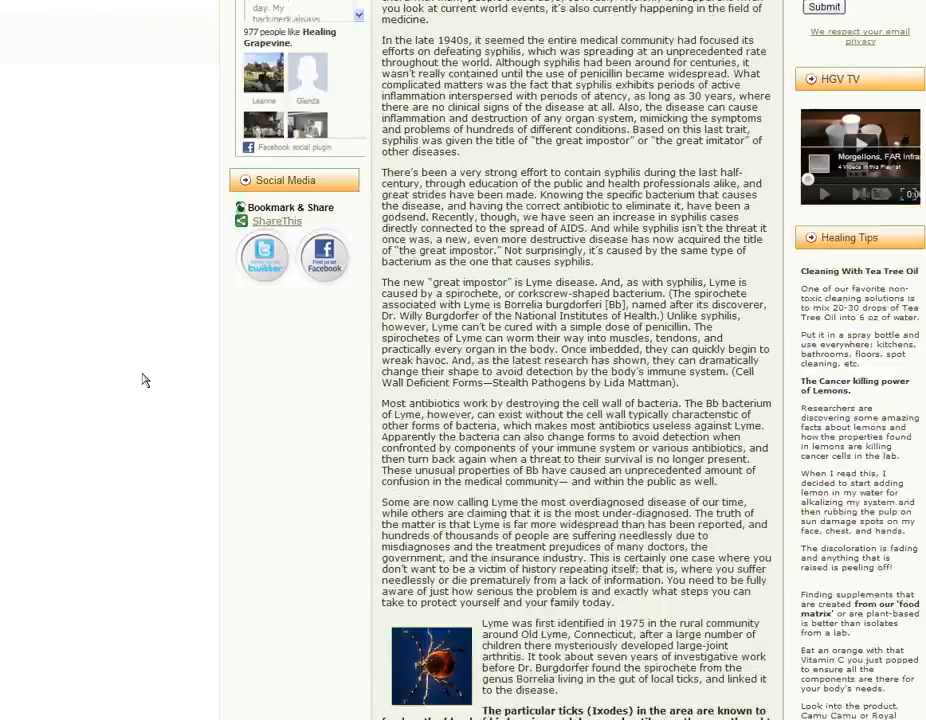